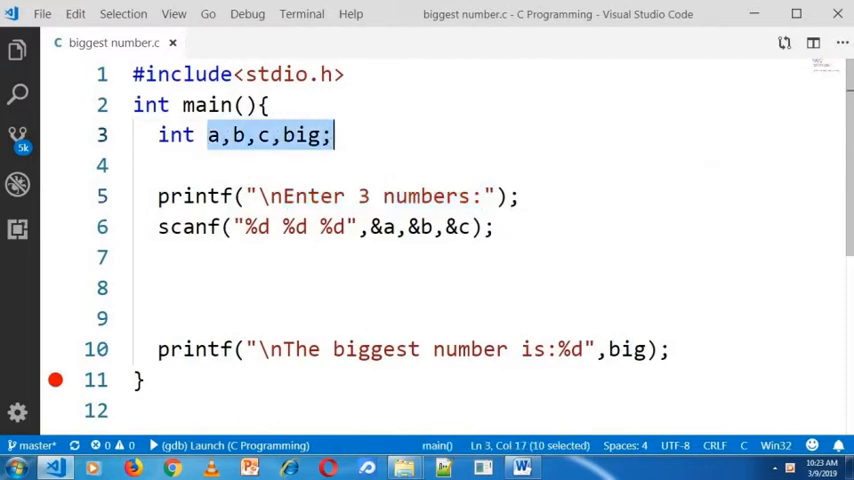
Review the variable declarations and place the cursor on line 8 for the big assignment
{"action": "left_click", "coordinate": [256, 136]}
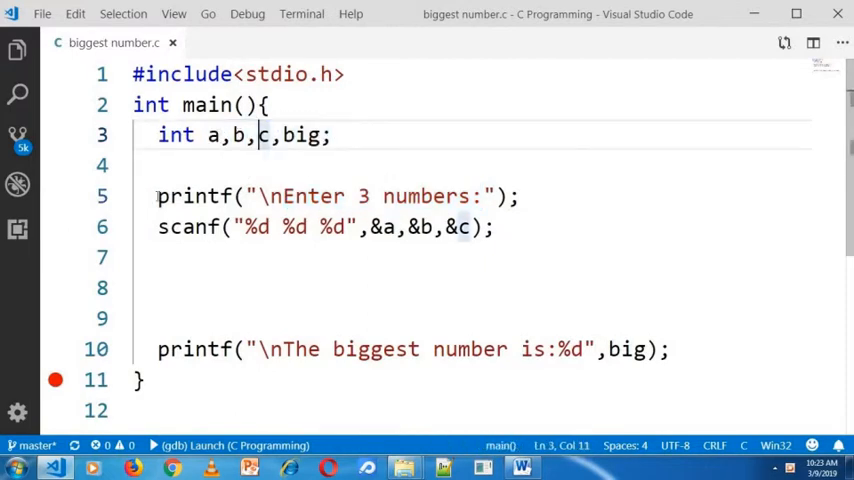
{"action": "left_click_drag", "start_coordinate": [156, 196], "coordinate": [496, 228]}
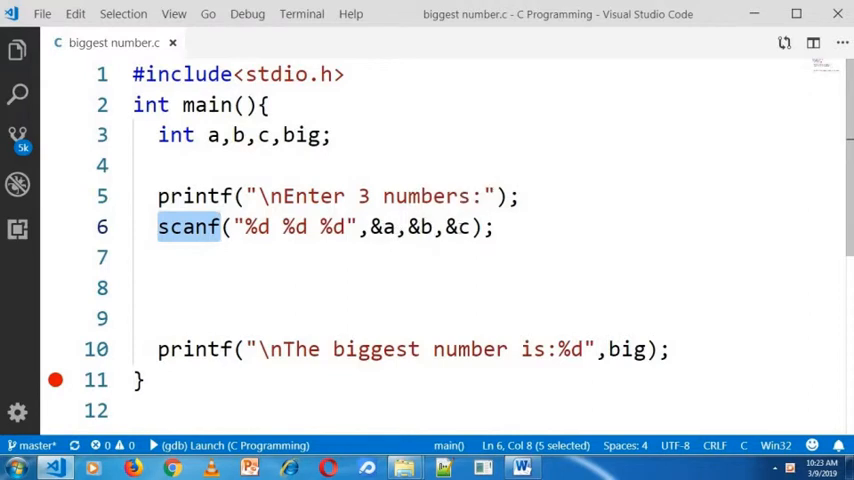
{"action": "left_click", "coordinate": [240, 136]}
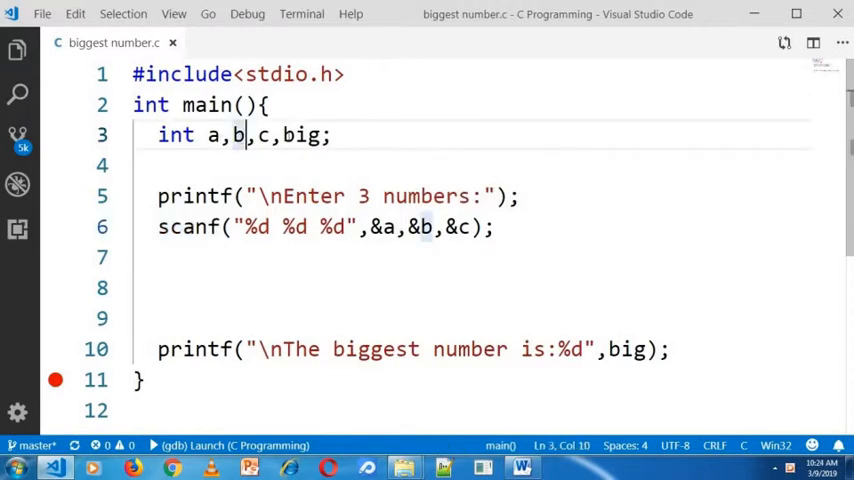
{"action": "left_click", "coordinate": [164, 288]}
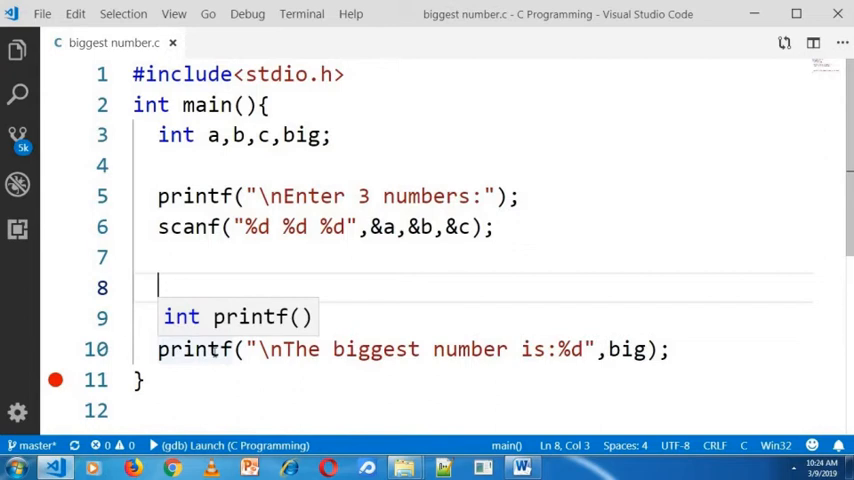
Write the first branch big = (a>b && a>c)?a choosing a when it is largest
{"action": "type", "text": "big"}
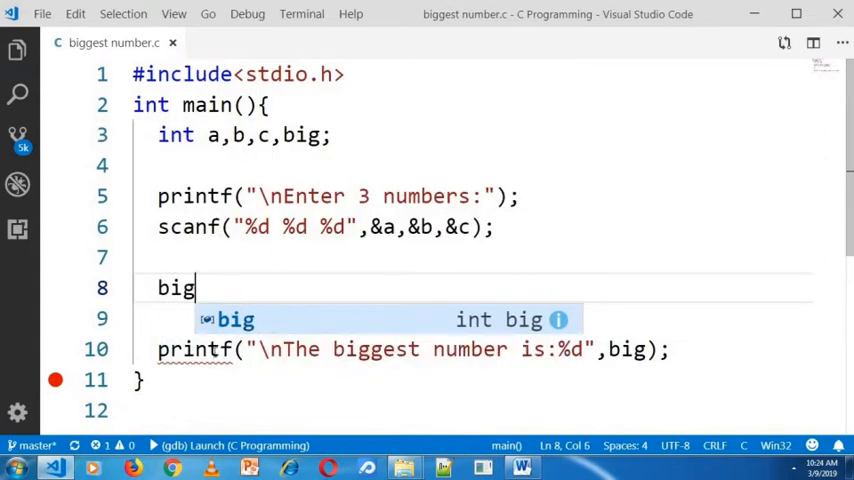
{"action": "type", "text": "= (a"}
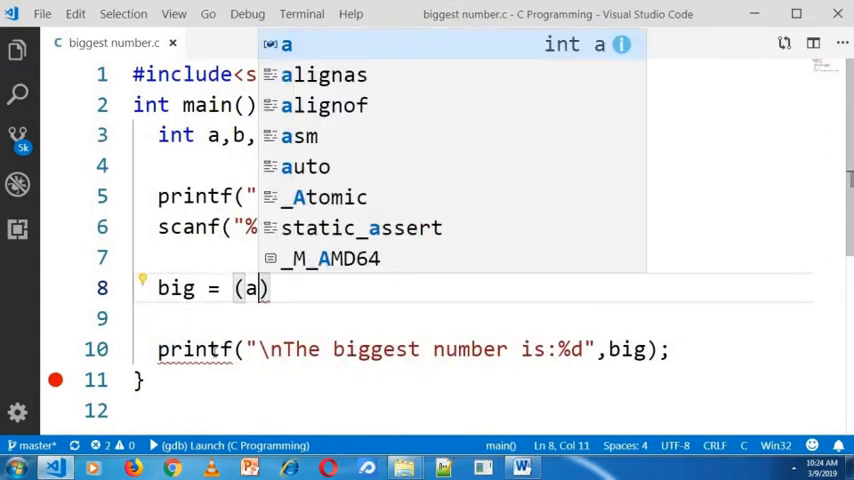
{"action": "type", "text": ">b &&"}
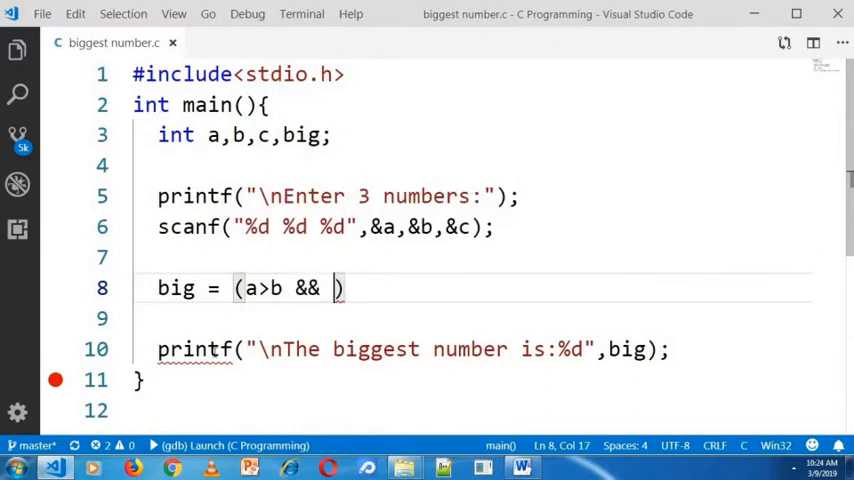
{"action": "type", "text": "a>c"}
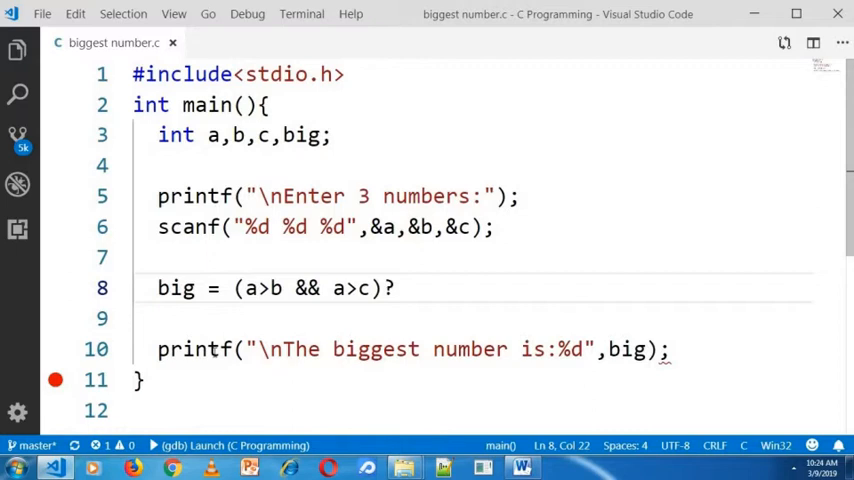
{"action": "type", "text": "?a"}
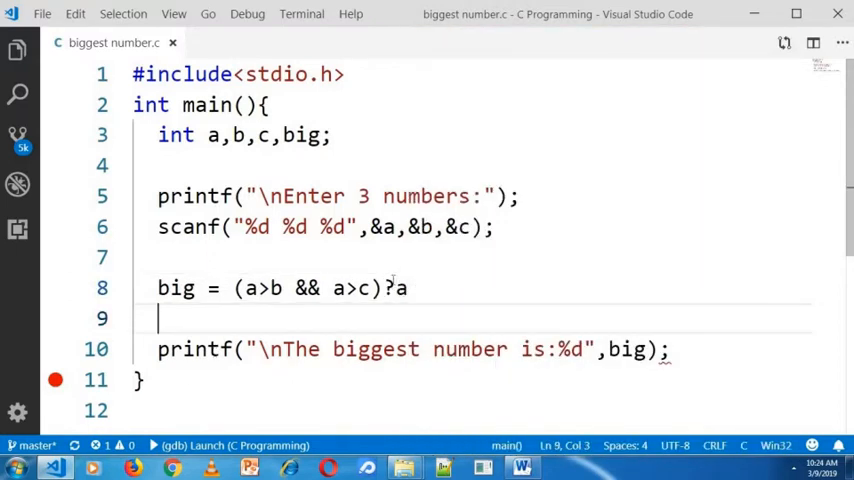
{"action": "type", "text": "a"}
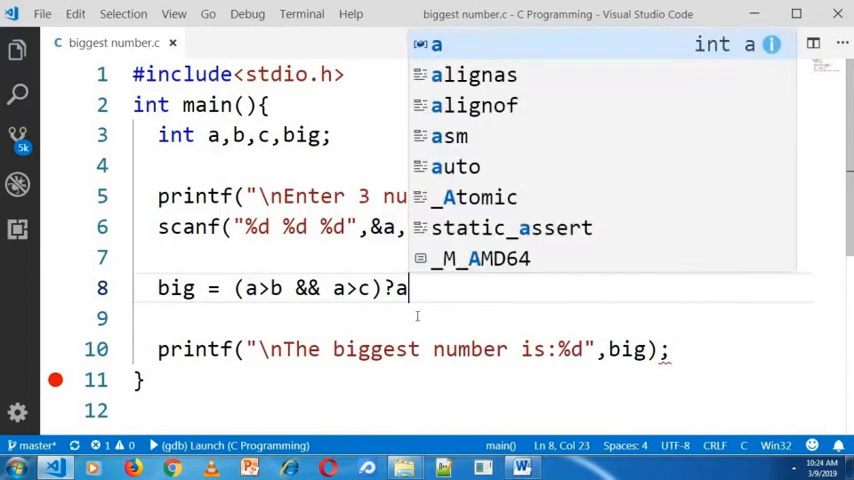
{"action": "key", "text": "Escape"}
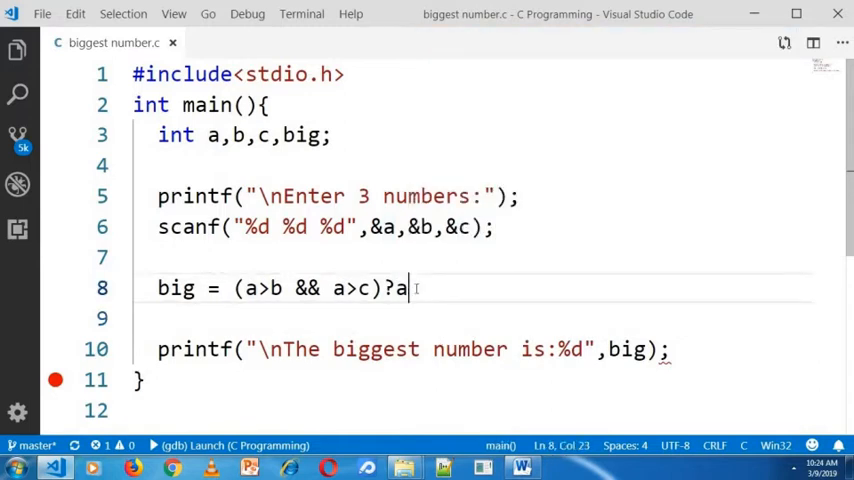
Complete the statement with the nested branch :((b>c?b:c)); picking b or c
{"action": "type", "text": ":"}
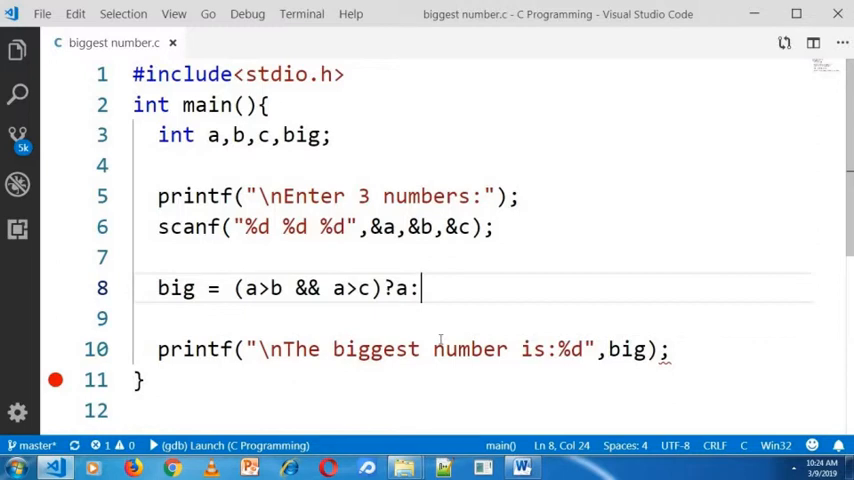
{"action": "type", "text": "("}
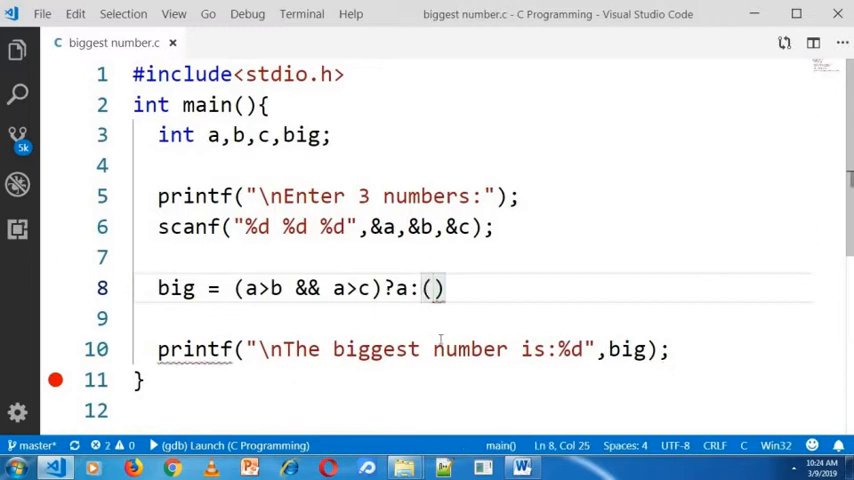
{"action": "type", "text": "("}
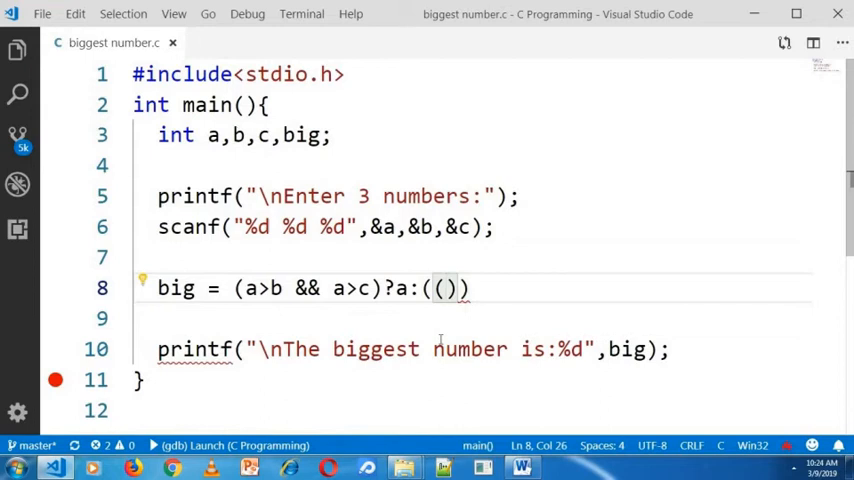
{"action": "type", "text": "b>c?"}
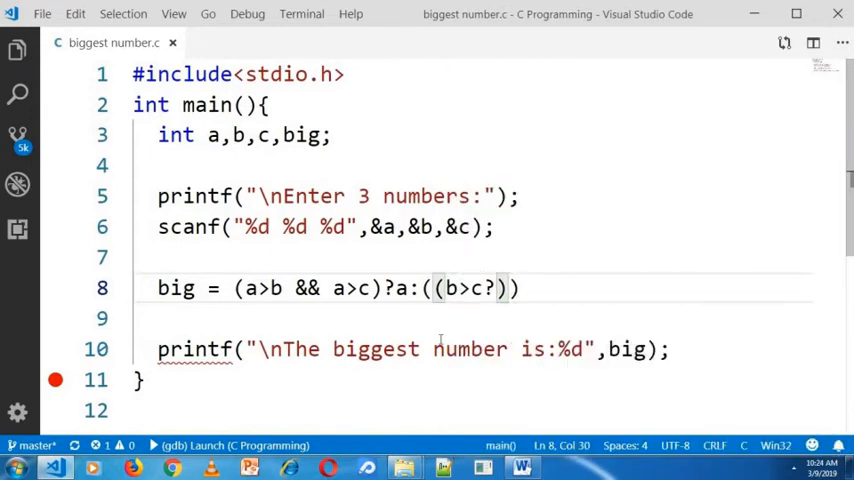
{"action": "type", "text": "b:"}
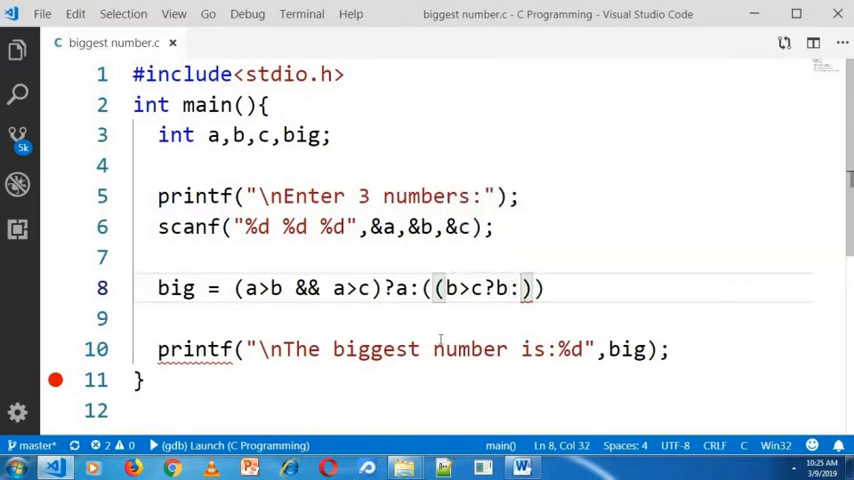
{"action": "type", "text": "c)"}
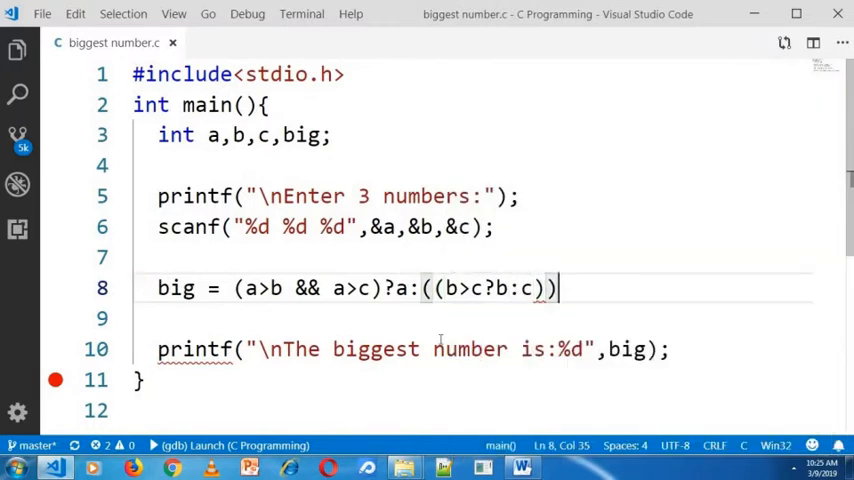
{"action": "type", "text": ";"}
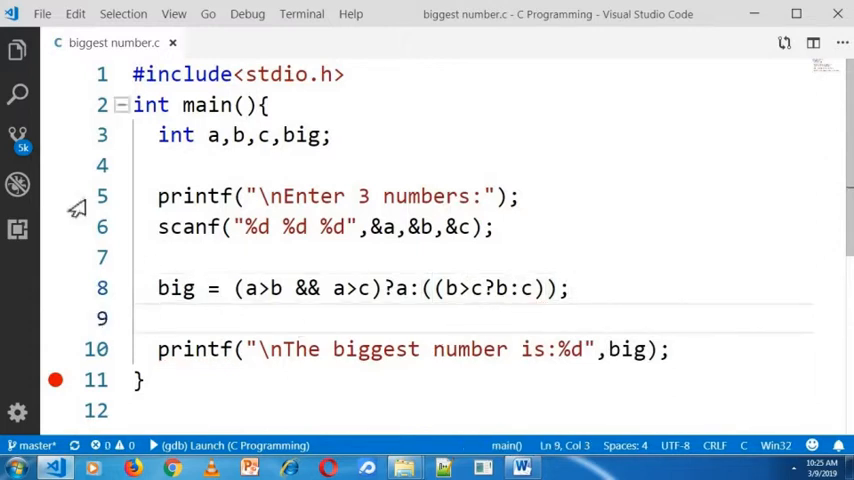
Set a breakpoint on line 5 and launch the program under the debugger
{"action": "left_click", "coordinate": [56, 196]}
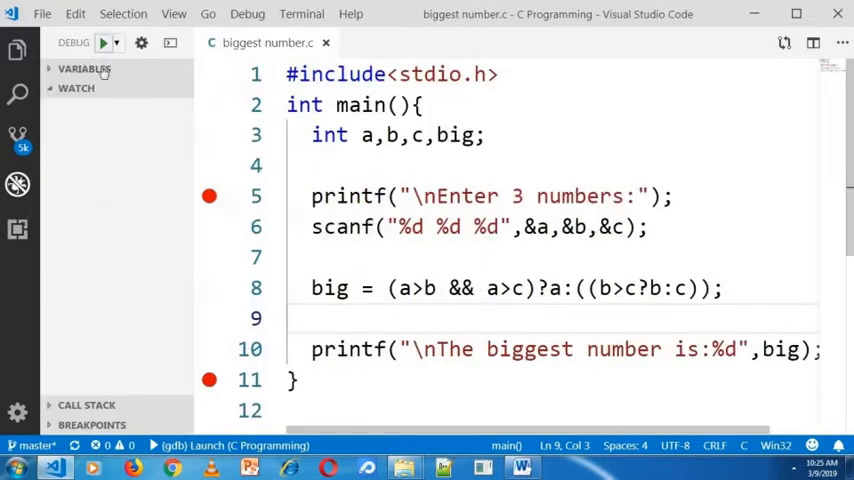
{"action": "left_click", "coordinate": [104, 42]}
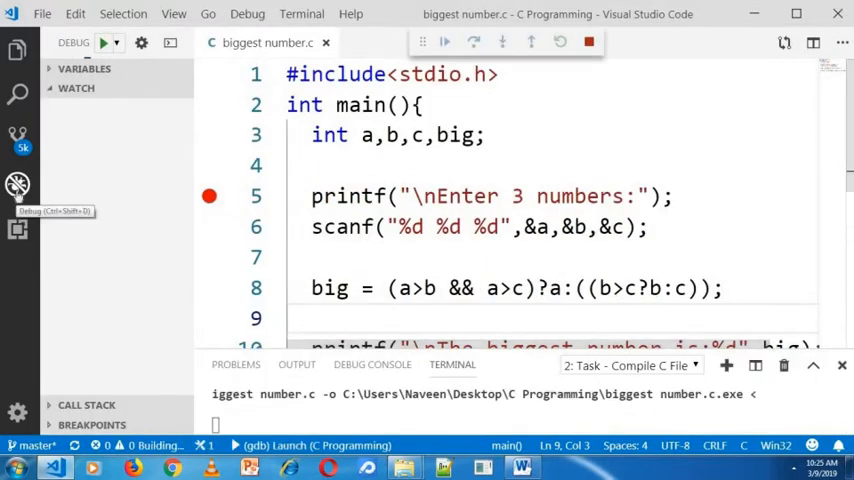
{"action": "left_click", "coordinate": [104, 42]}
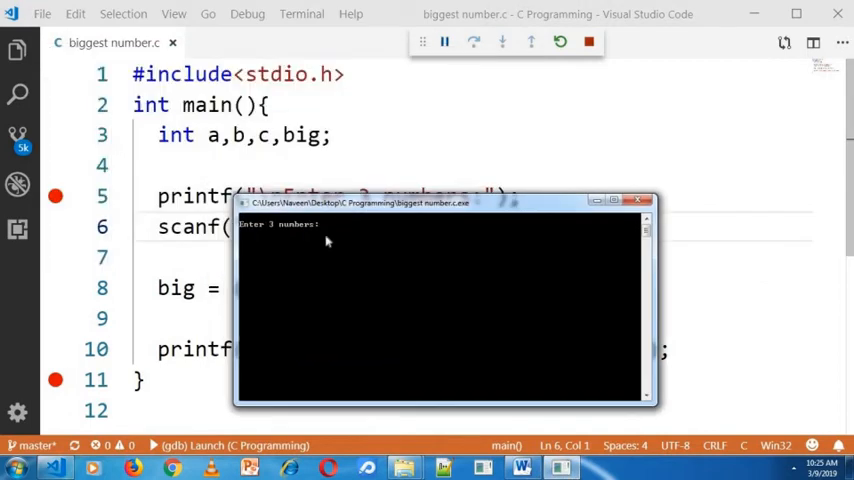
{"action": "mouse_move", "coordinate": [336, 264]}
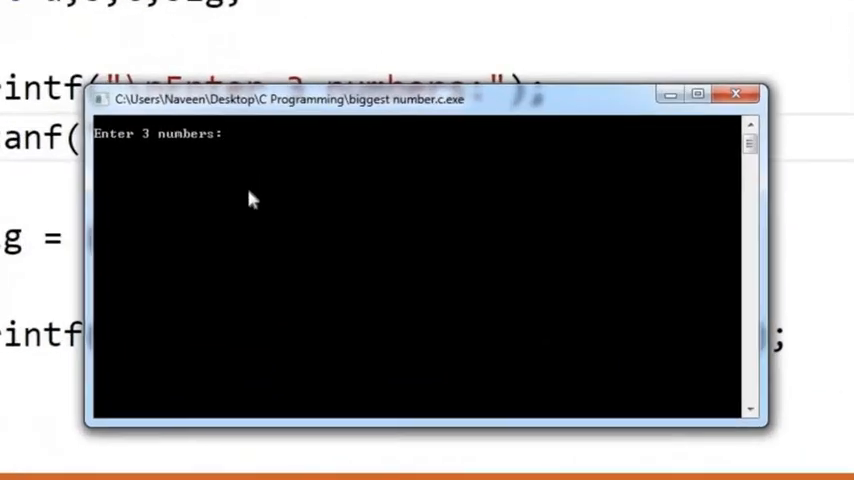
Enter 4 5 6 at the console prompt so a=4, b=5, c=6
{"action": "type", "text": "4"}
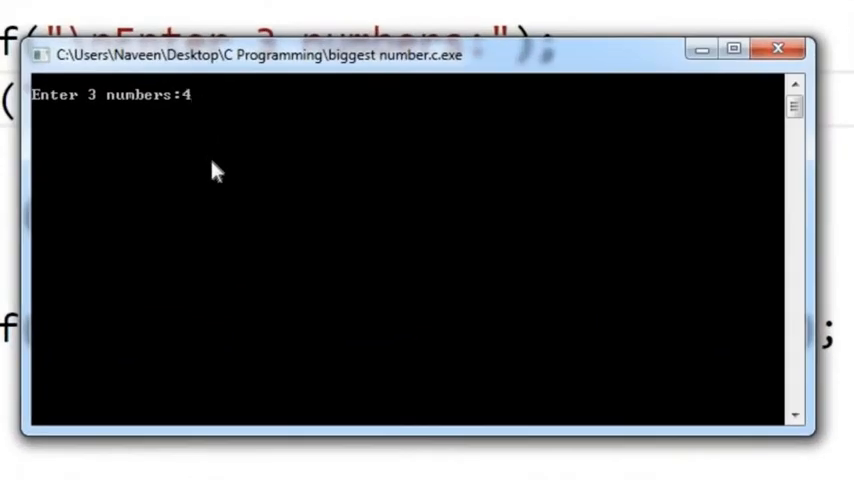
{"action": "type", "text": "5"}
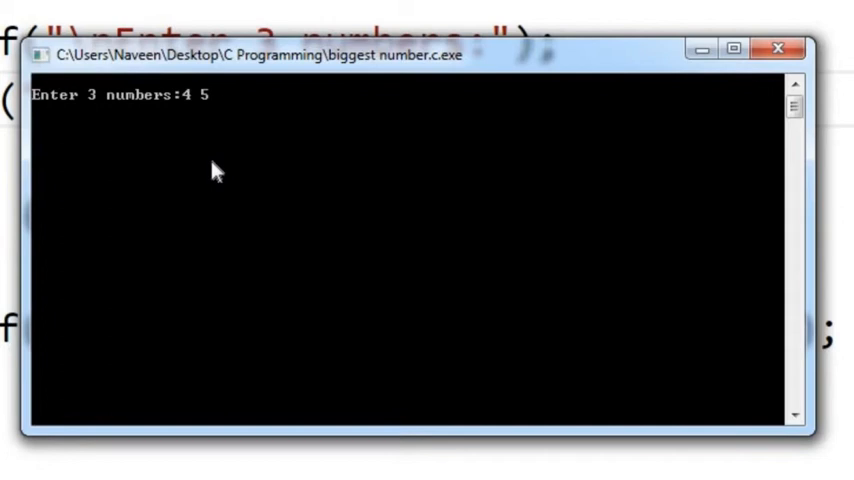
{"action": "type", "text": "6"}
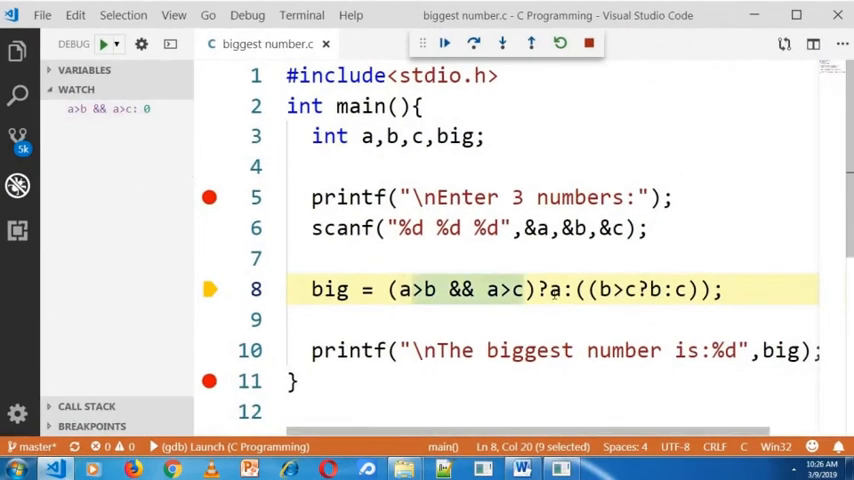
Add b>c as a watch expression showing 0 and hover c to confirm its value 6
{"action": "left_click", "coordinate": [552, 288]}
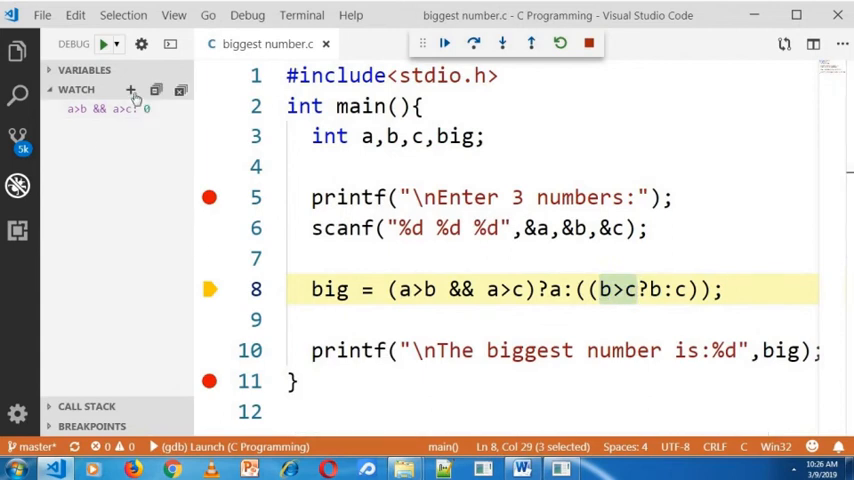
{"action": "left_click", "coordinate": [132, 90]}
{"action": "type", "text": "b>c"}
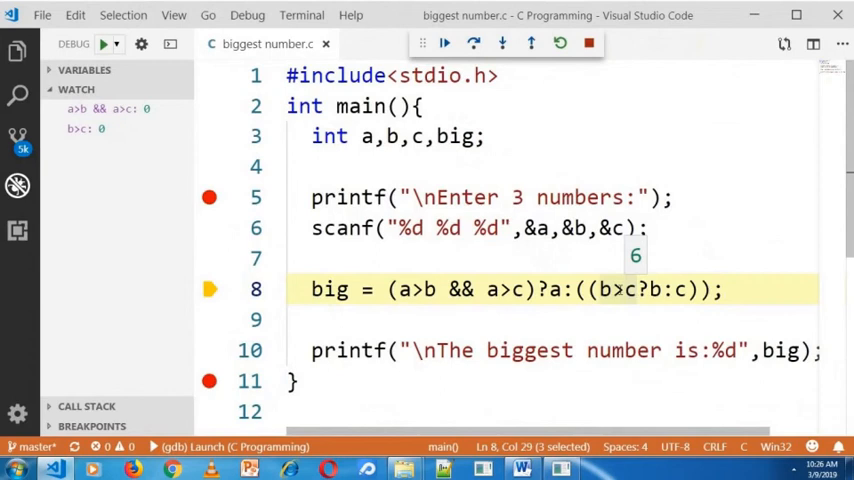
{"action": "left_click", "coordinate": [628, 288]}
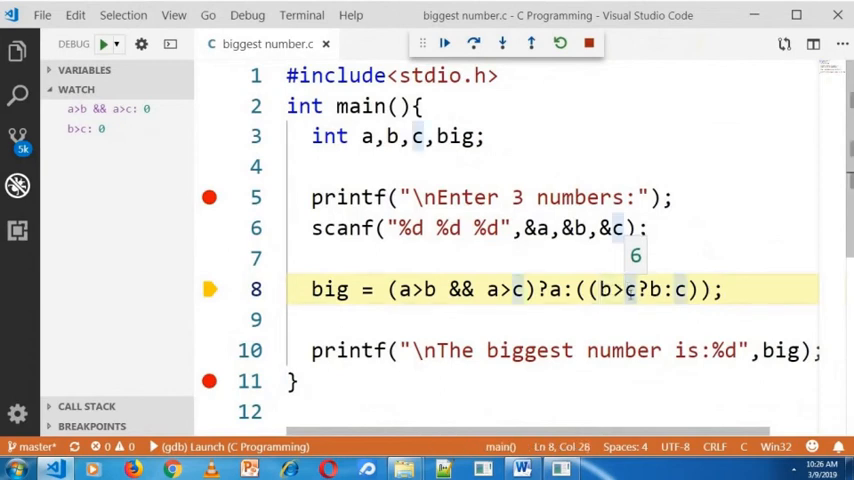